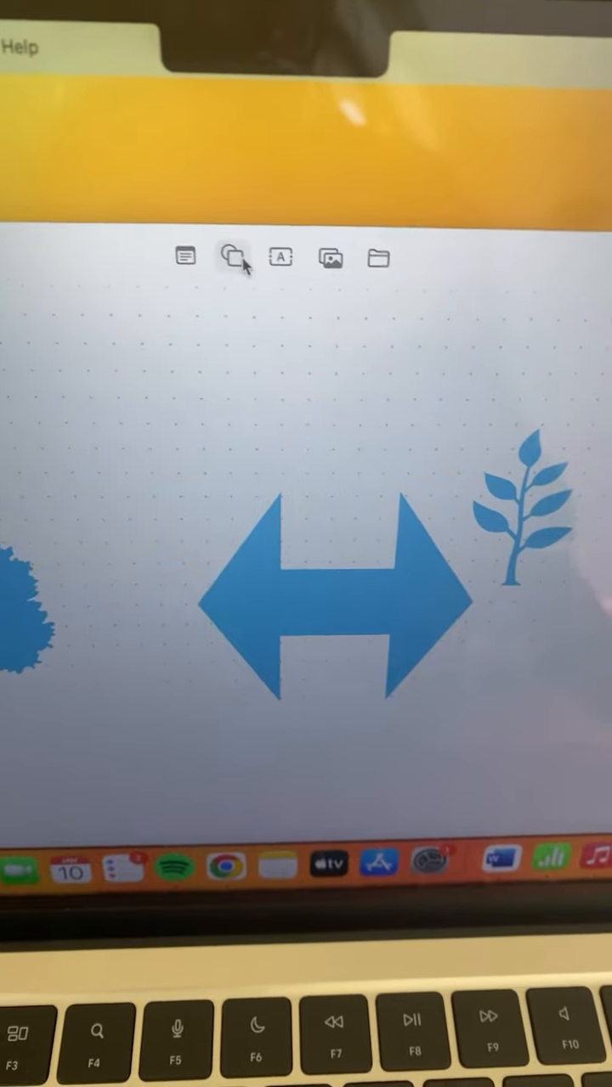
# - Browse the shape library's Arts, People and Nature categories, ending on Geometry
pyautogui.click(233, 257)
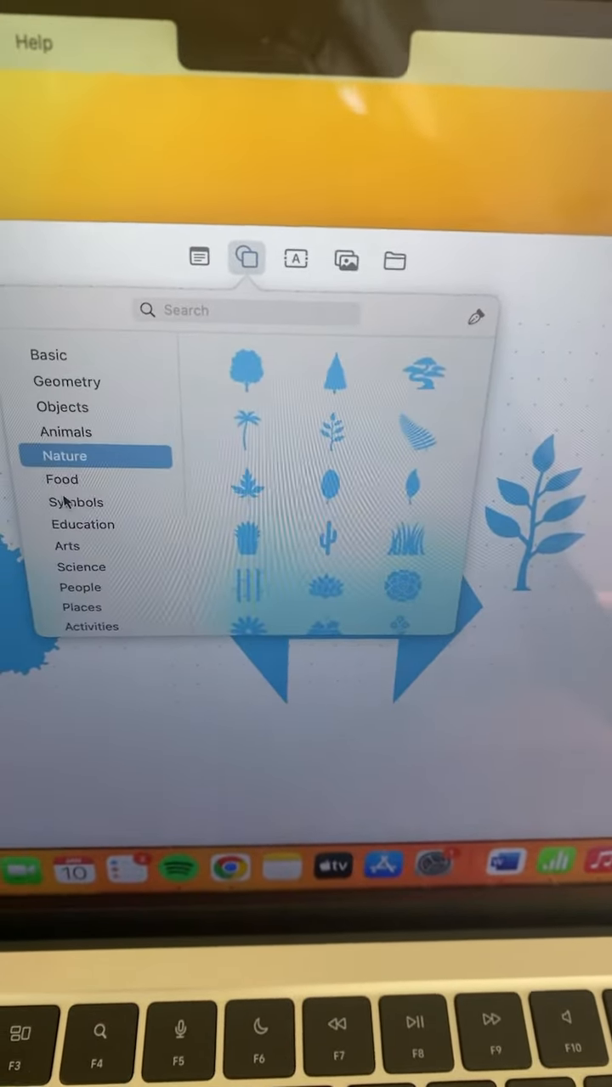
pyautogui.click(66, 545)
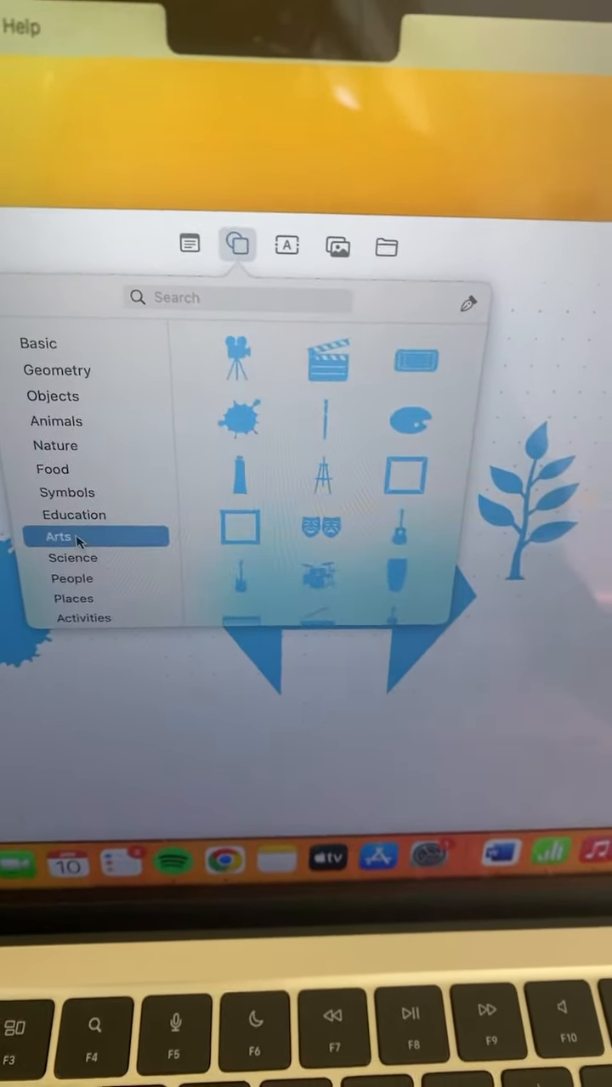
pyautogui.click(72, 578)
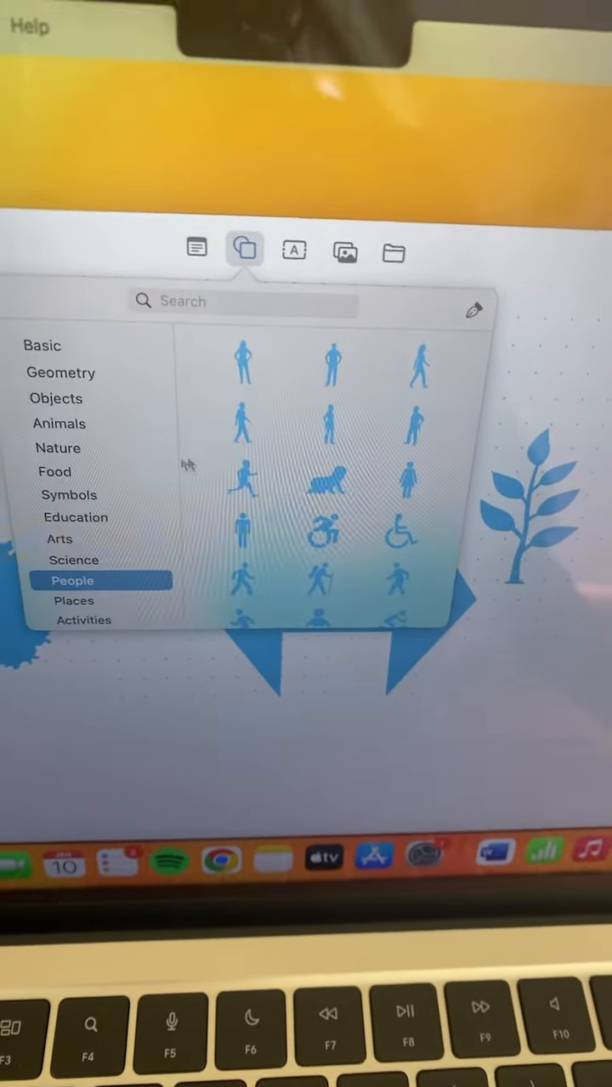
pyautogui.click(60, 448)
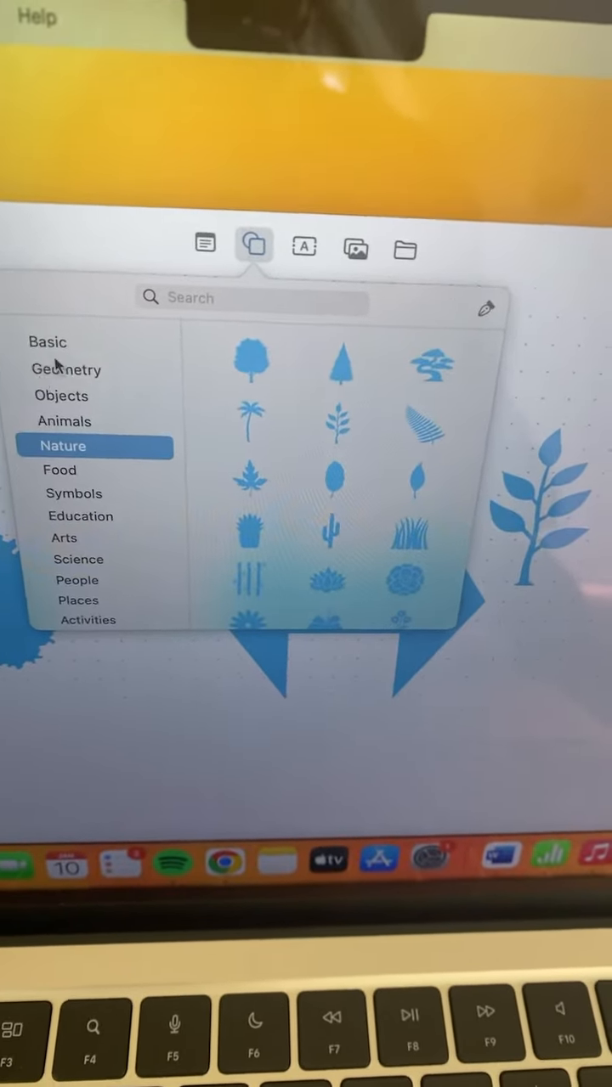
pyautogui.click(66, 370)
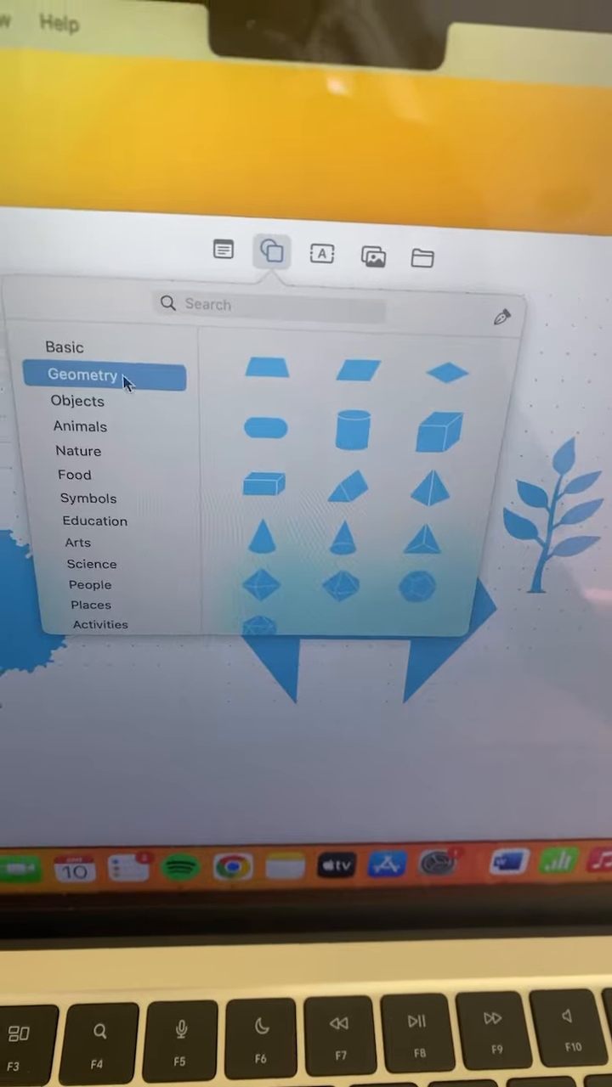
pyautogui.click(77, 401)
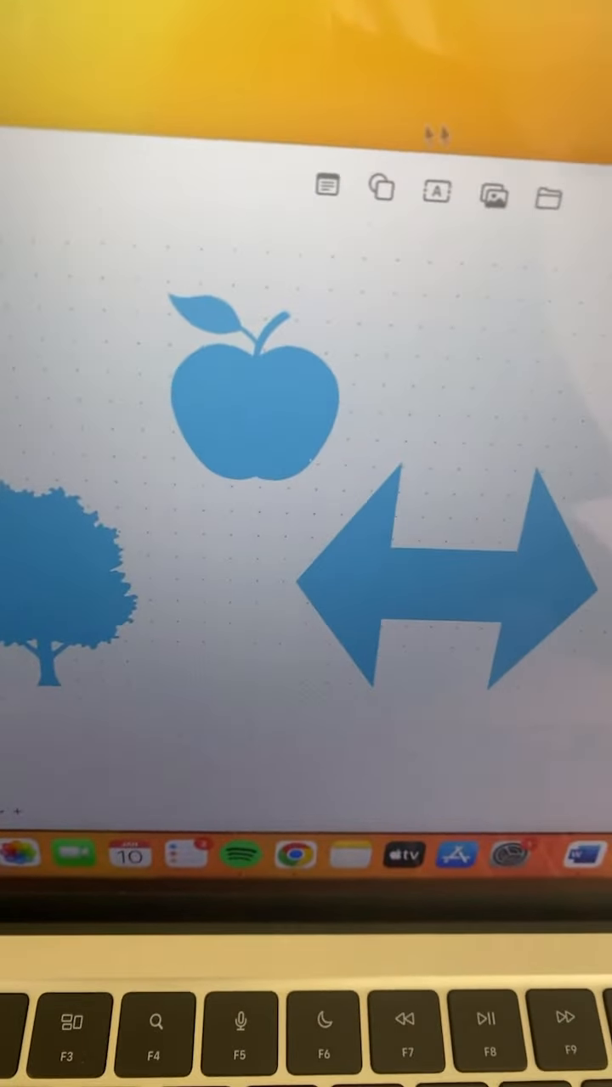
# - Reopen the shape library showing the Food shapes, with the apple placed above the arrow
pyautogui.click(380, 189)
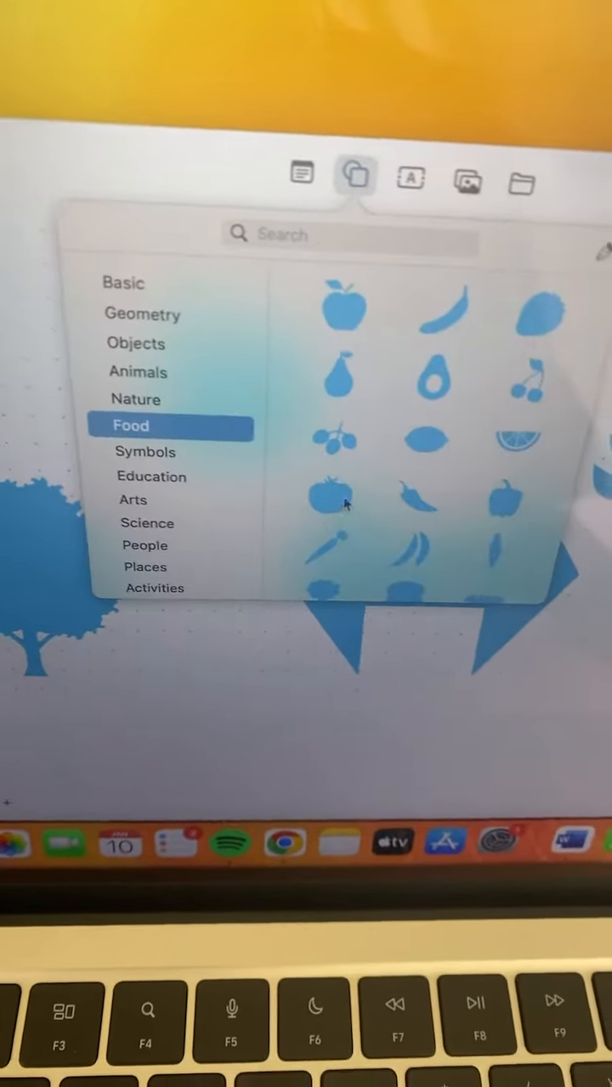